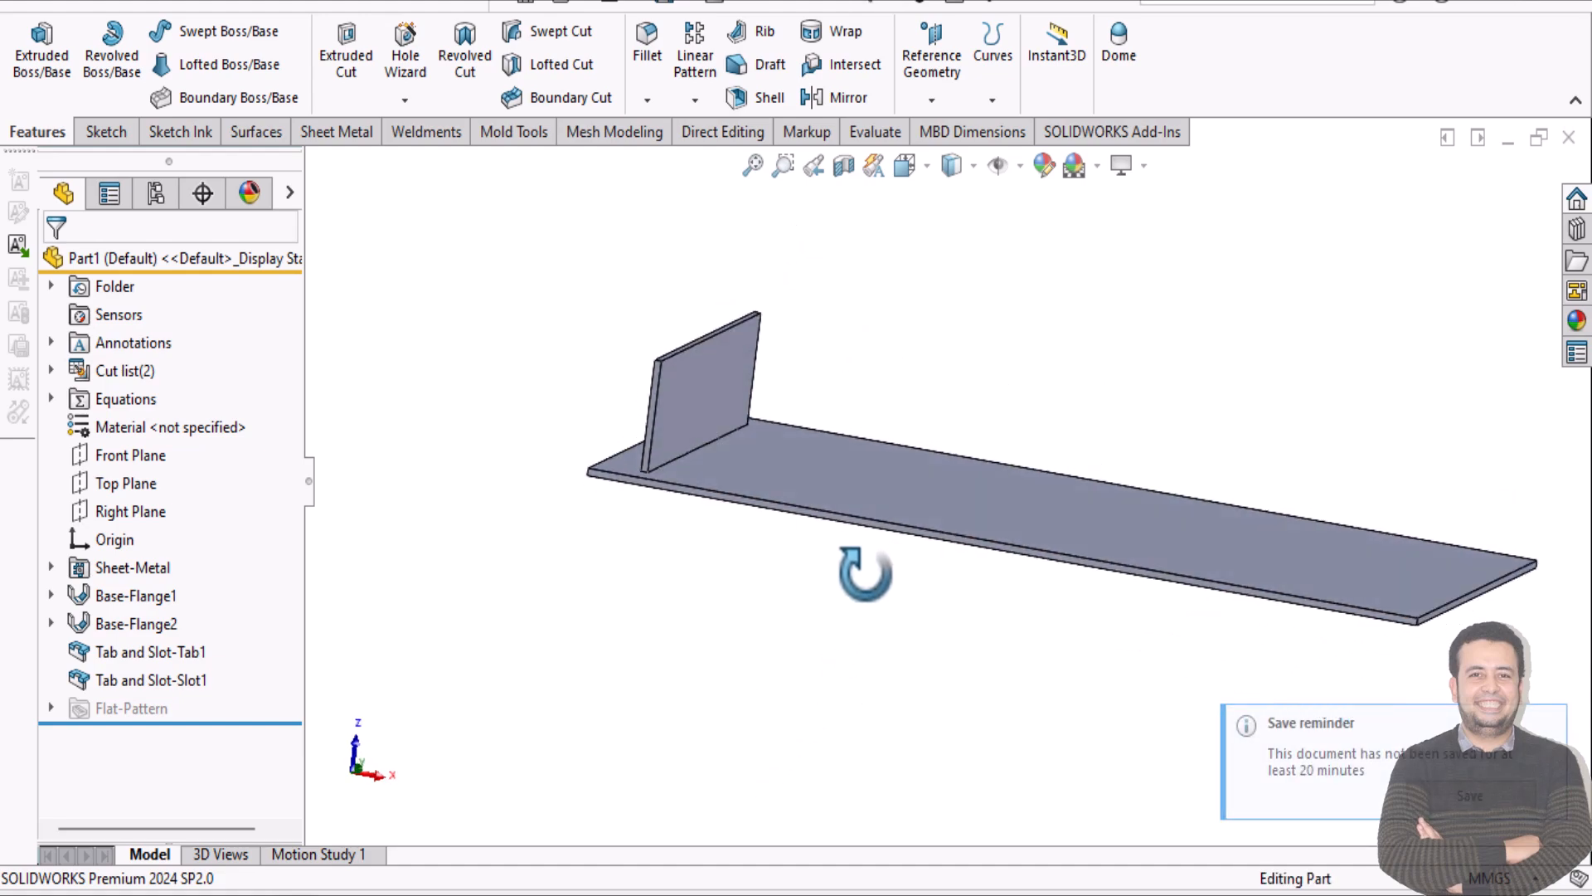
# - Start a linear pattern with the plate's long edge as Direction 1
pyautogui.moveTo(862, 569); pyautogui.dragTo(772, 651)
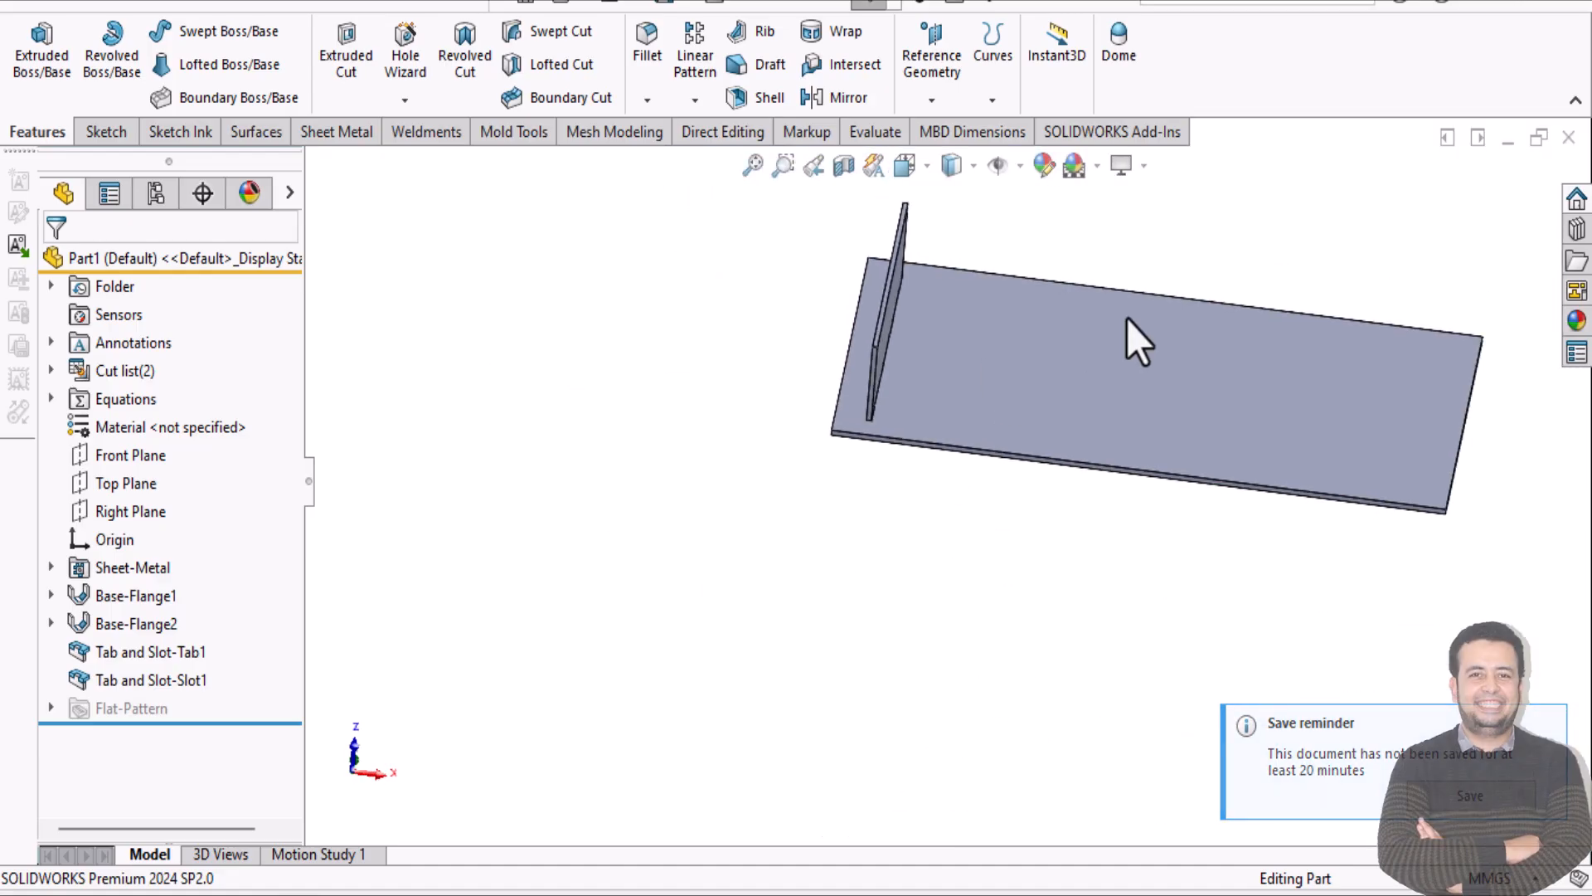
pyautogui.moveTo(1138, 340); pyautogui.dragTo(776, 537)
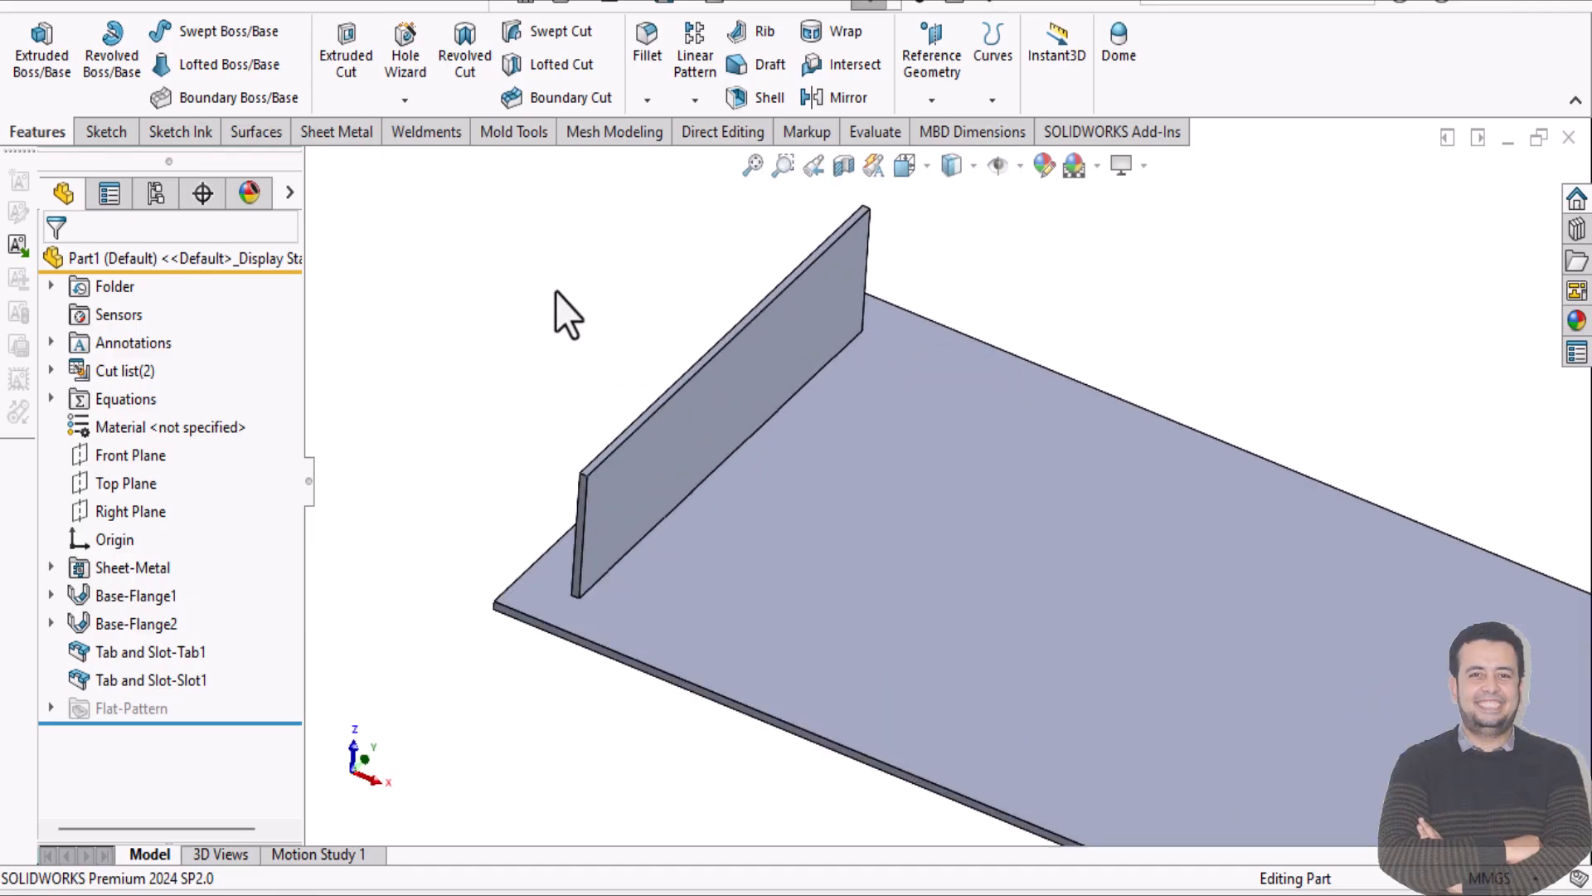
pyautogui.moveTo(695, 269)
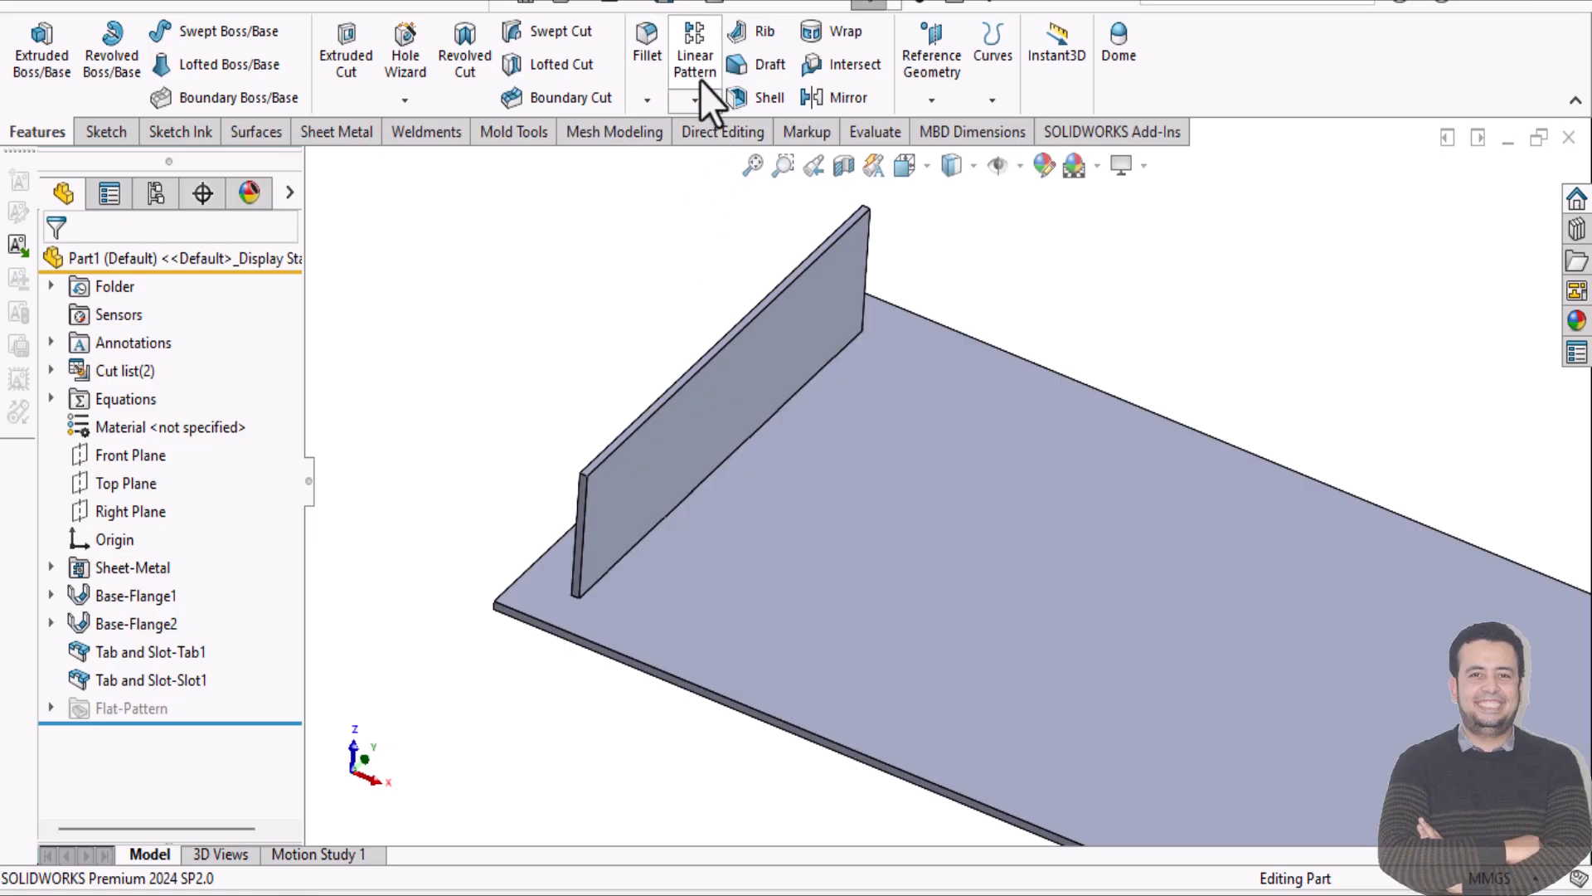
pyautogui.moveTo(700, 188)
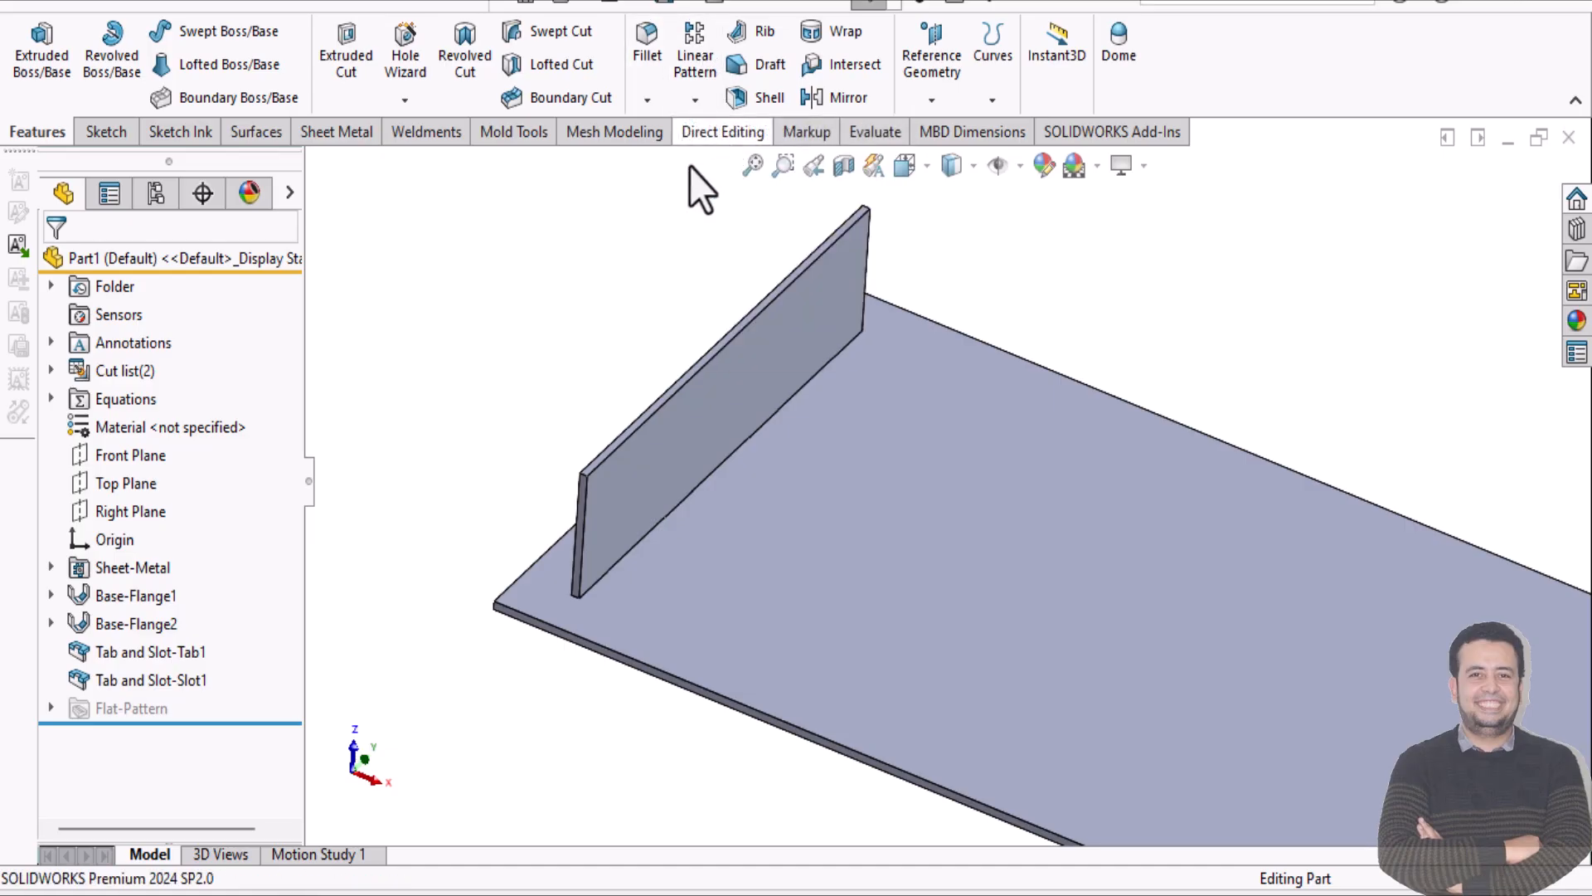
pyautogui.click(695, 52)
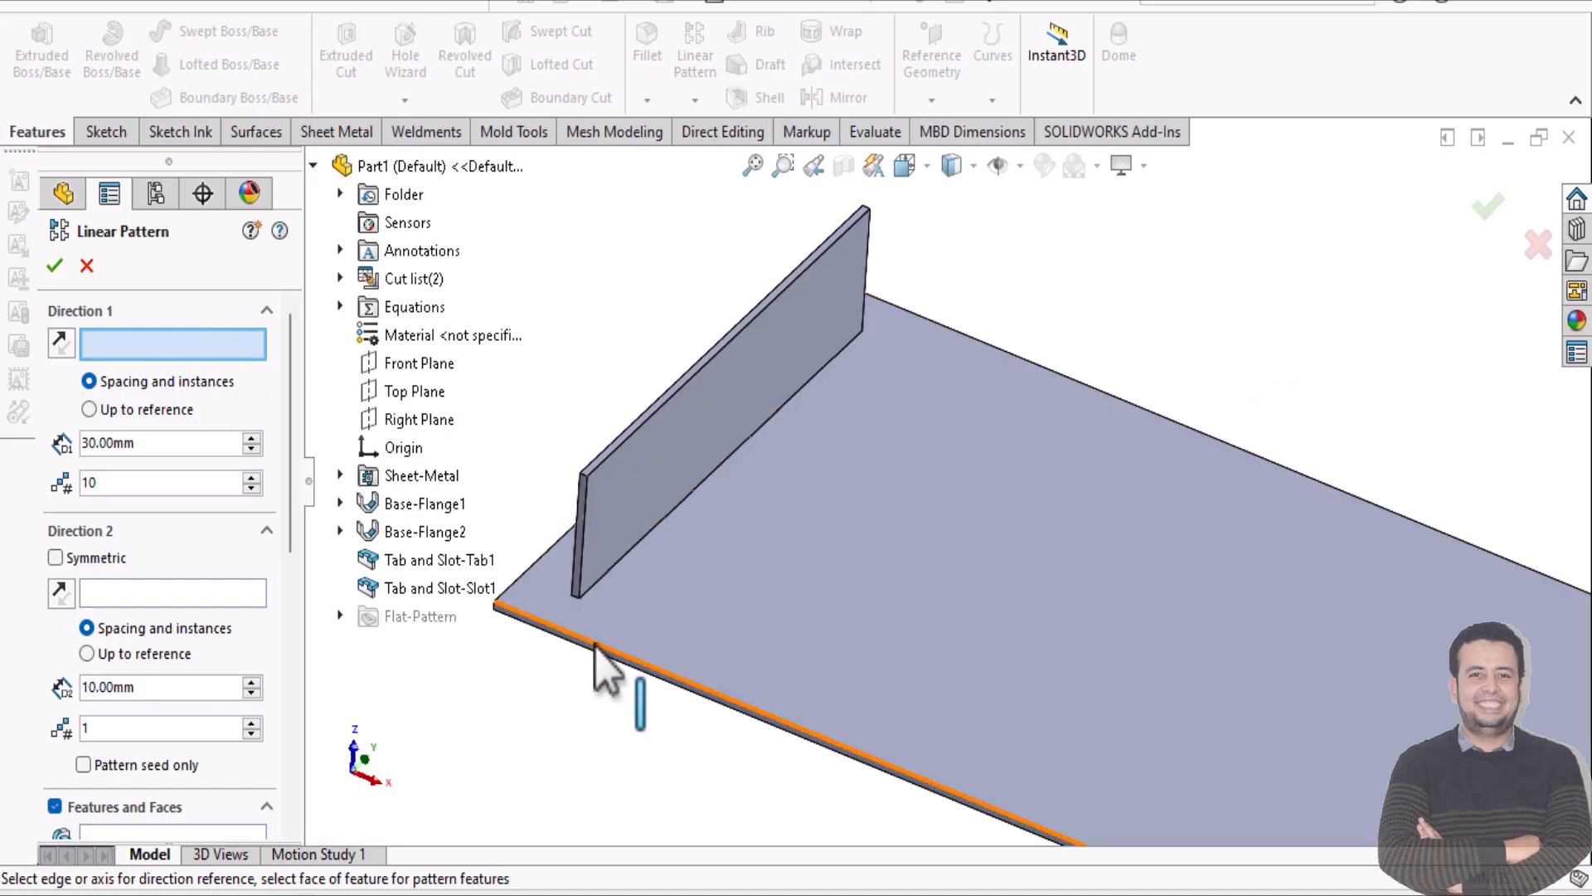
pyautogui.click(609, 630)
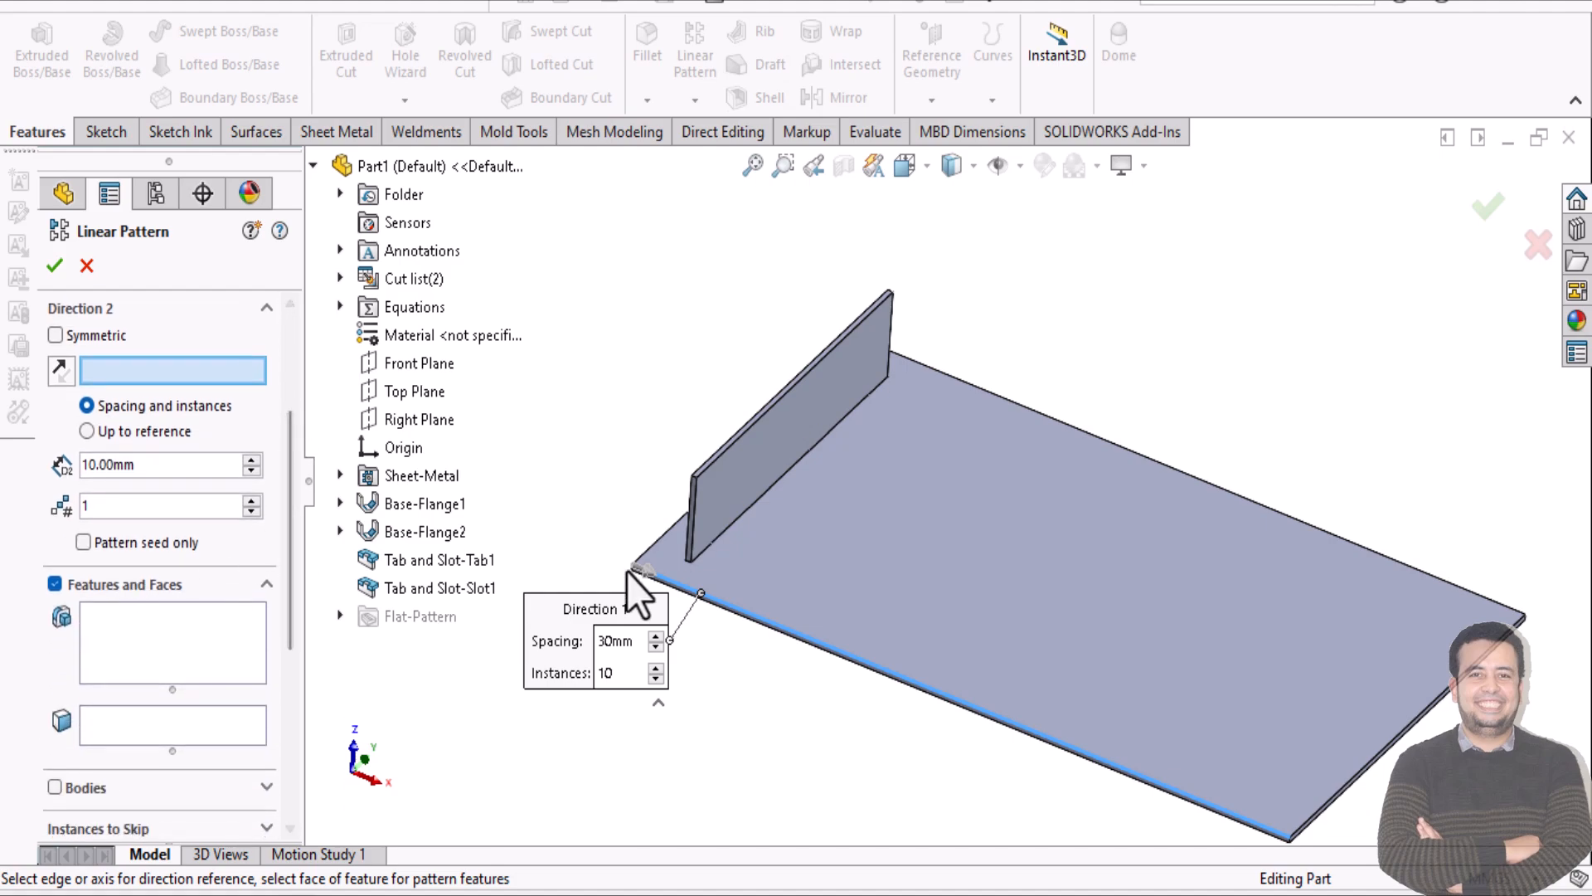
# - Keep the pattern at 30 mm spacing with 10 instances
pyautogui.click(438, 587)
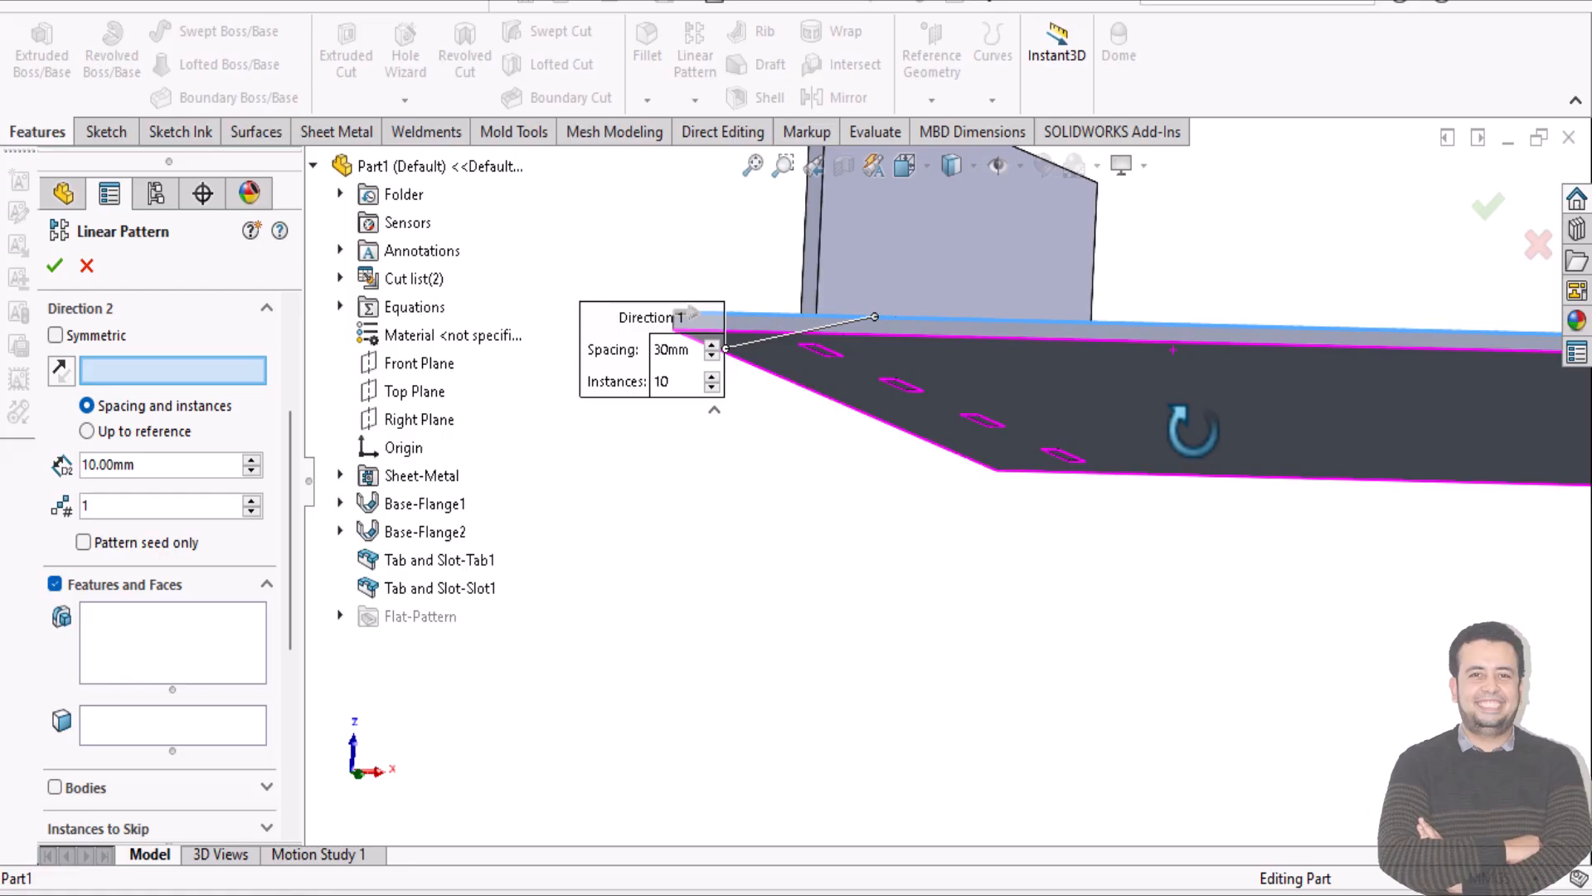
pyautogui.click(440, 587)
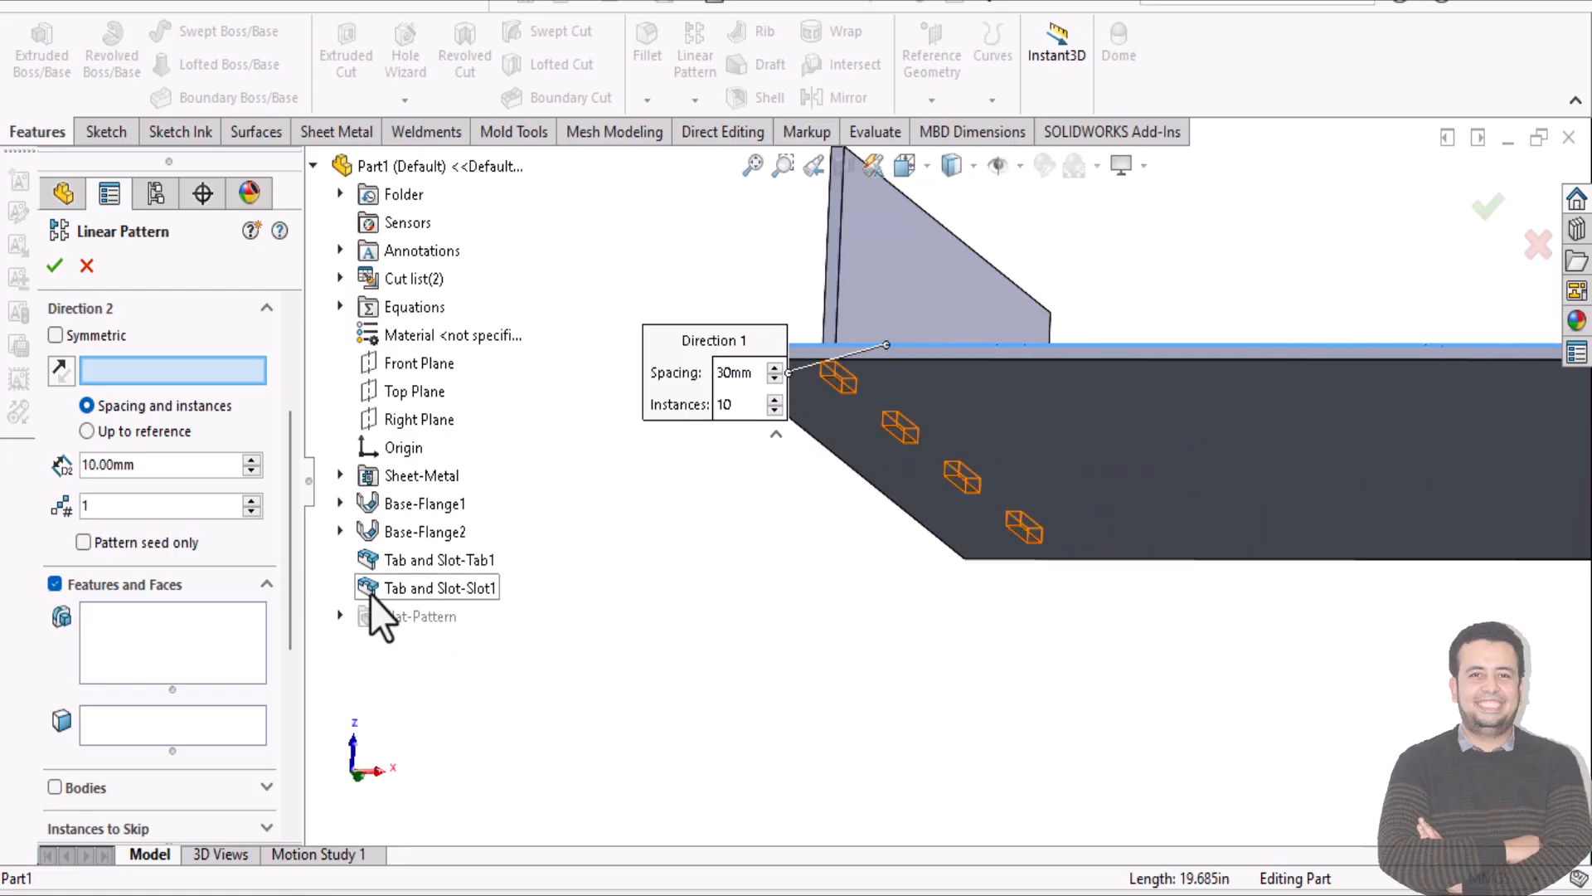
pyautogui.click(442, 559)
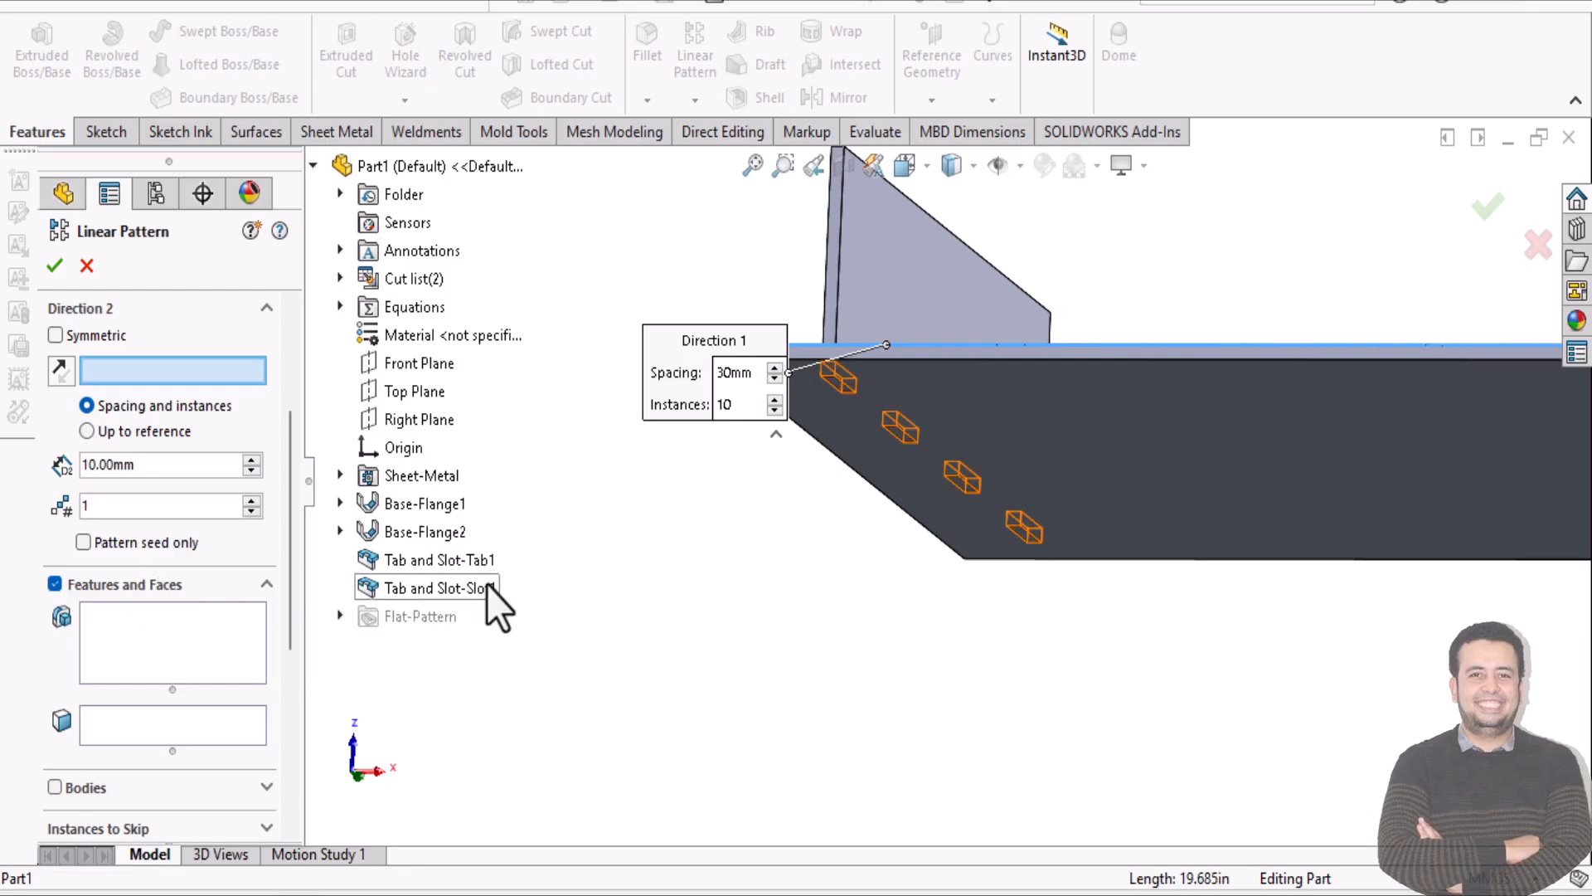
pyautogui.click(438, 588)
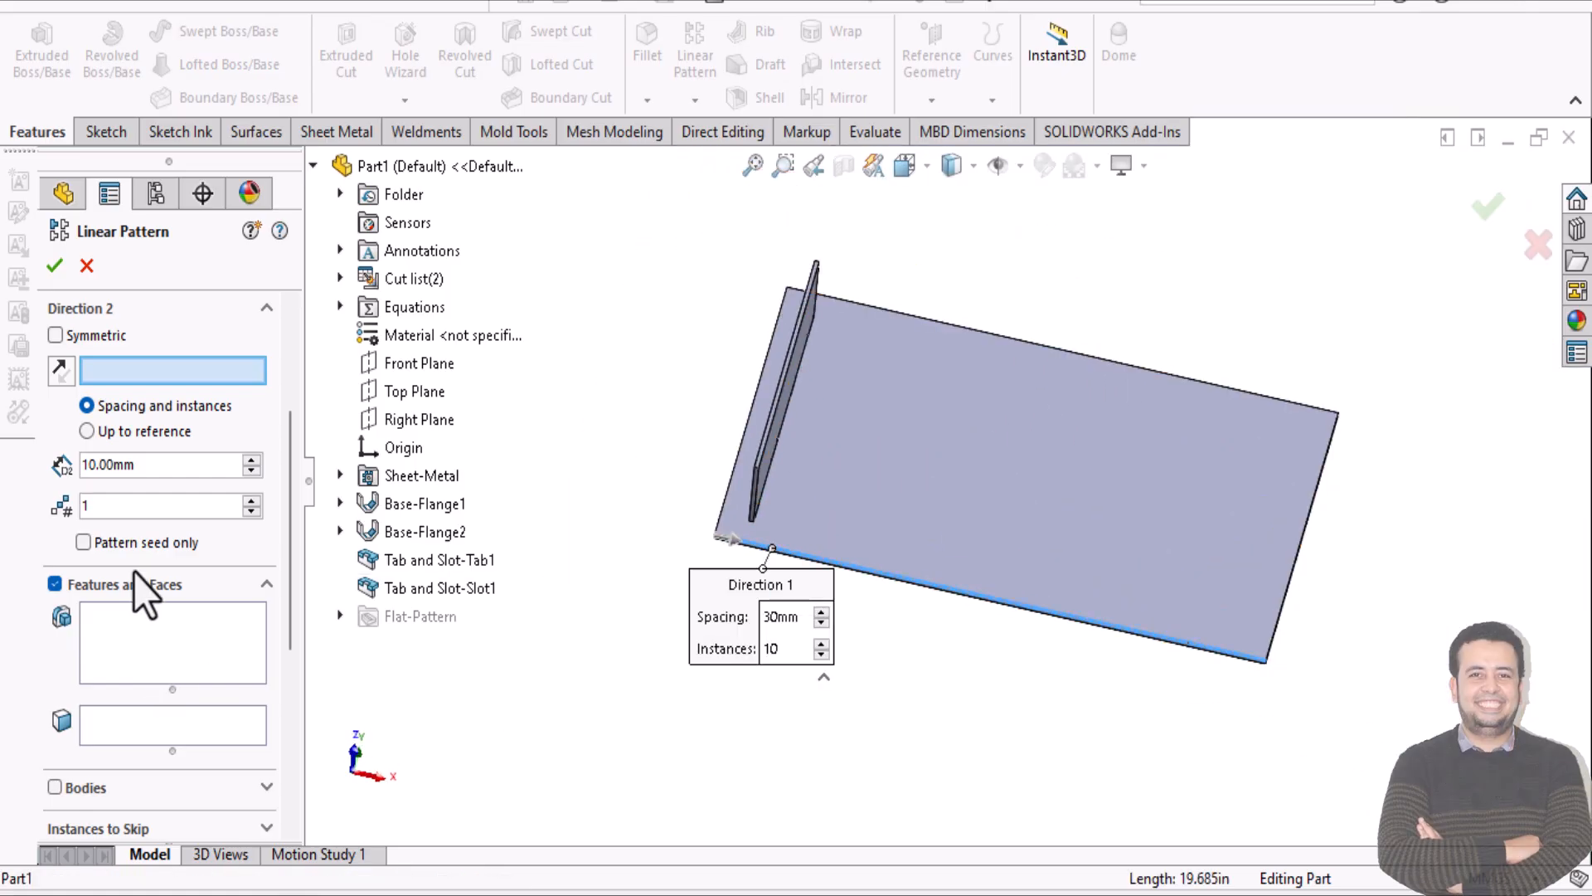
# - Enable Geometry pattern and choose Tab and Slot-Slot1 as the feature to repeat
pyautogui.scroll(-3)
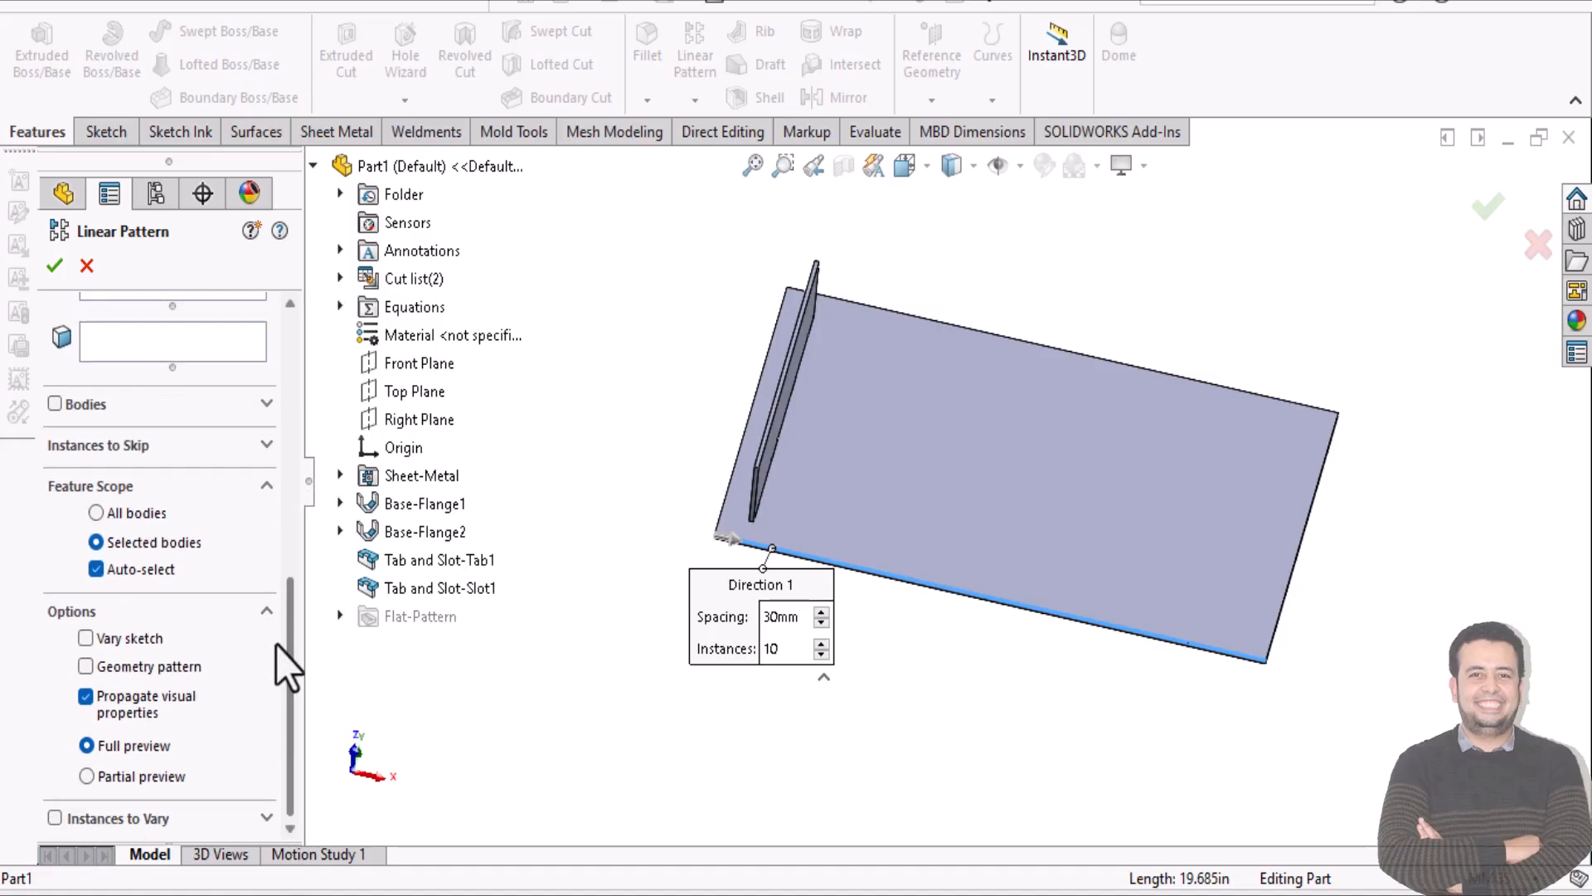
pyautogui.moveTo(153, 690)
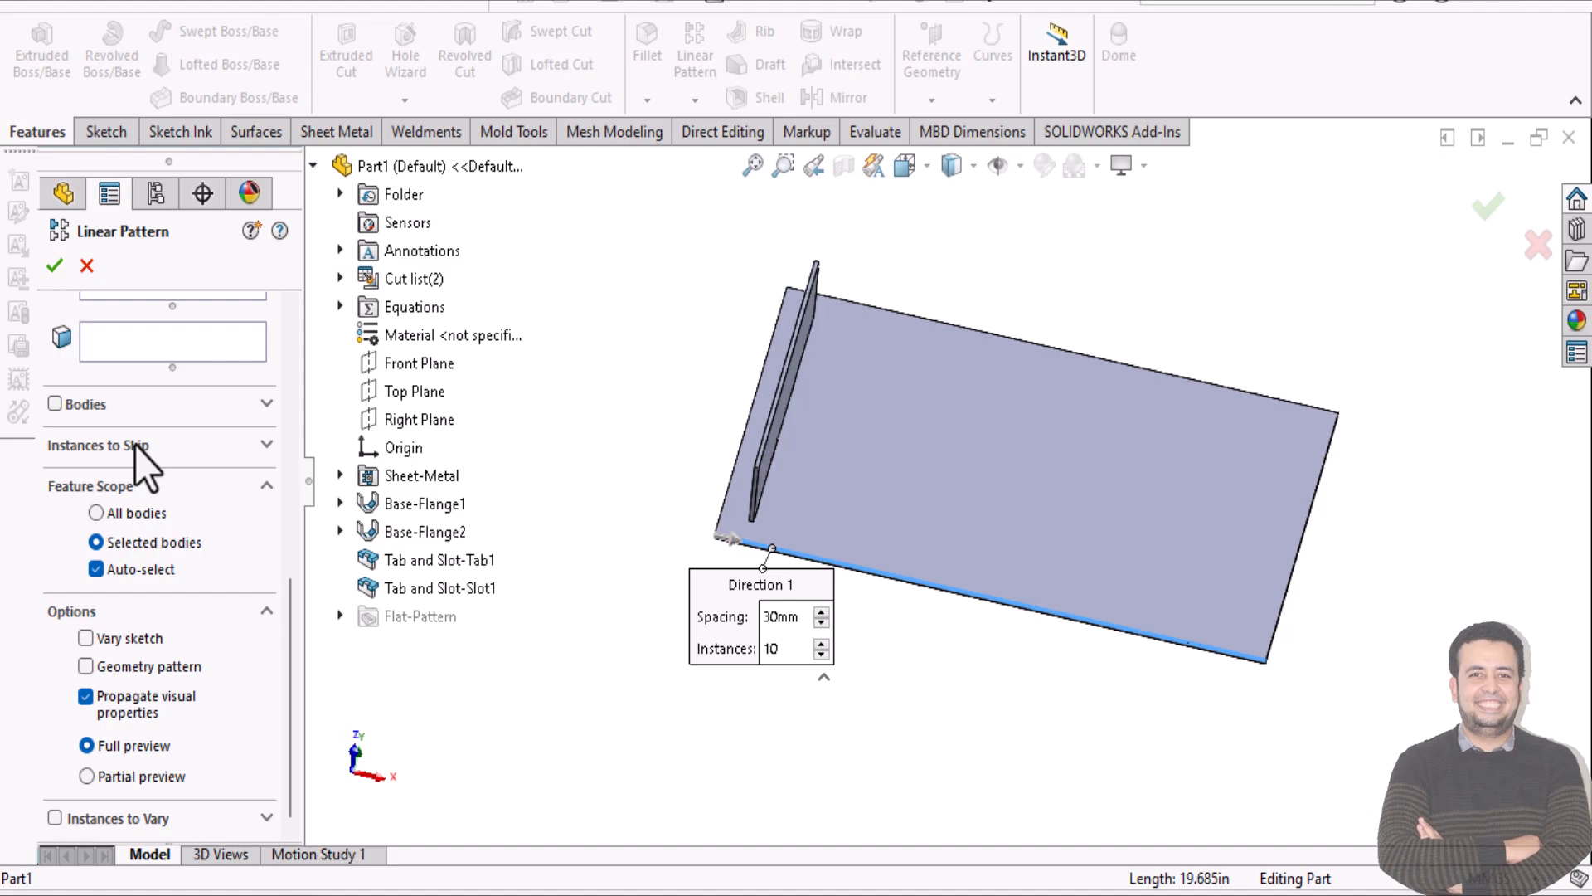
pyautogui.moveTo(167, 636)
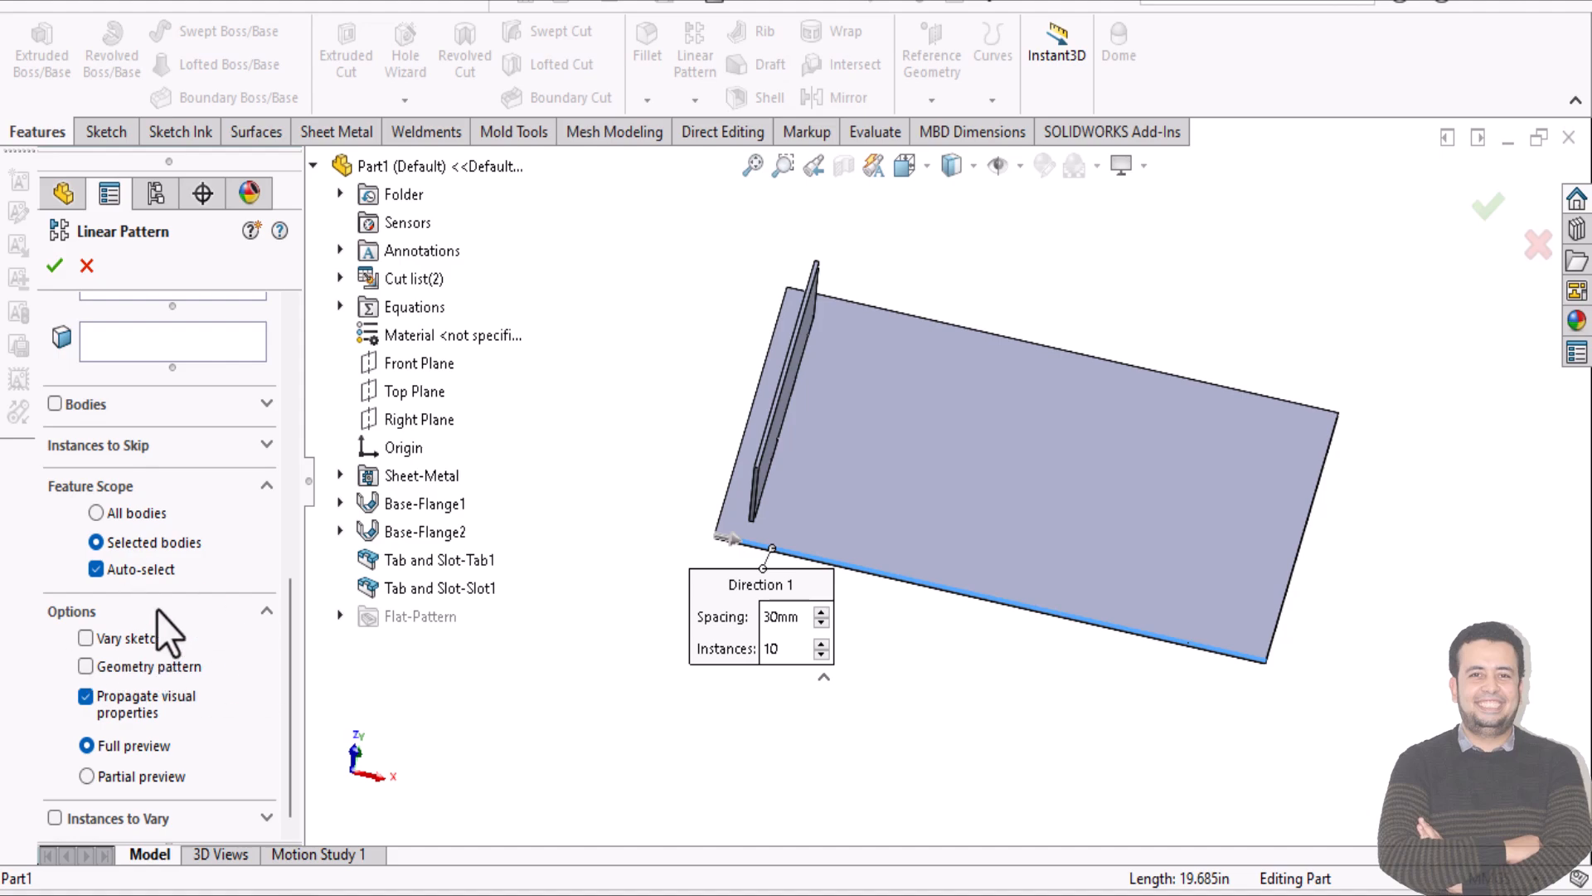
pyautogui.moveTo(229, 731)
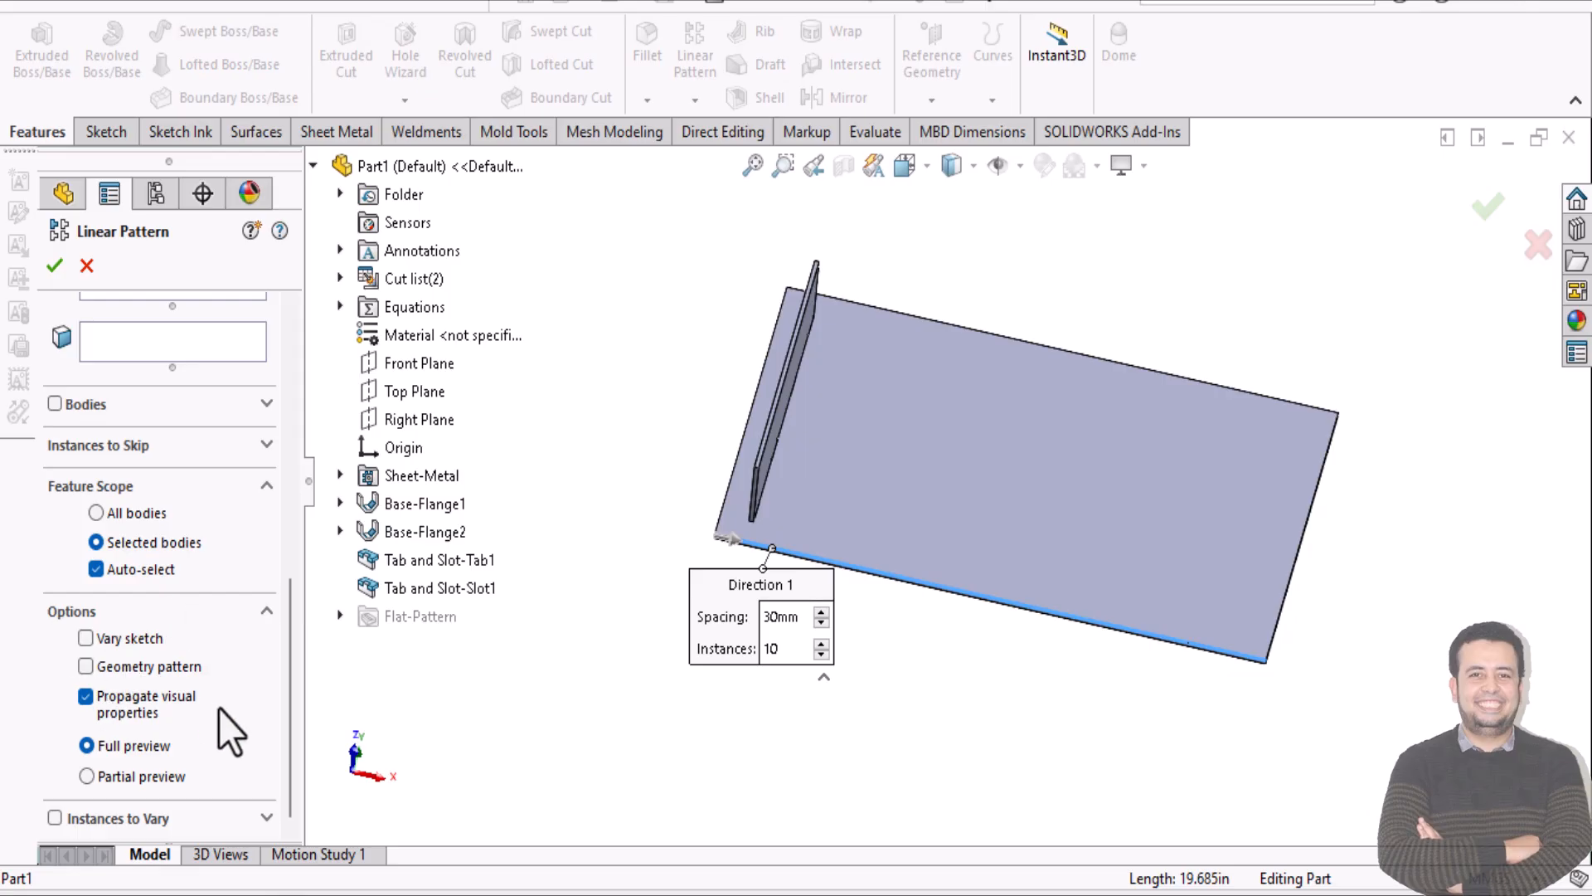
pyautogui.moveTo(266, 478)
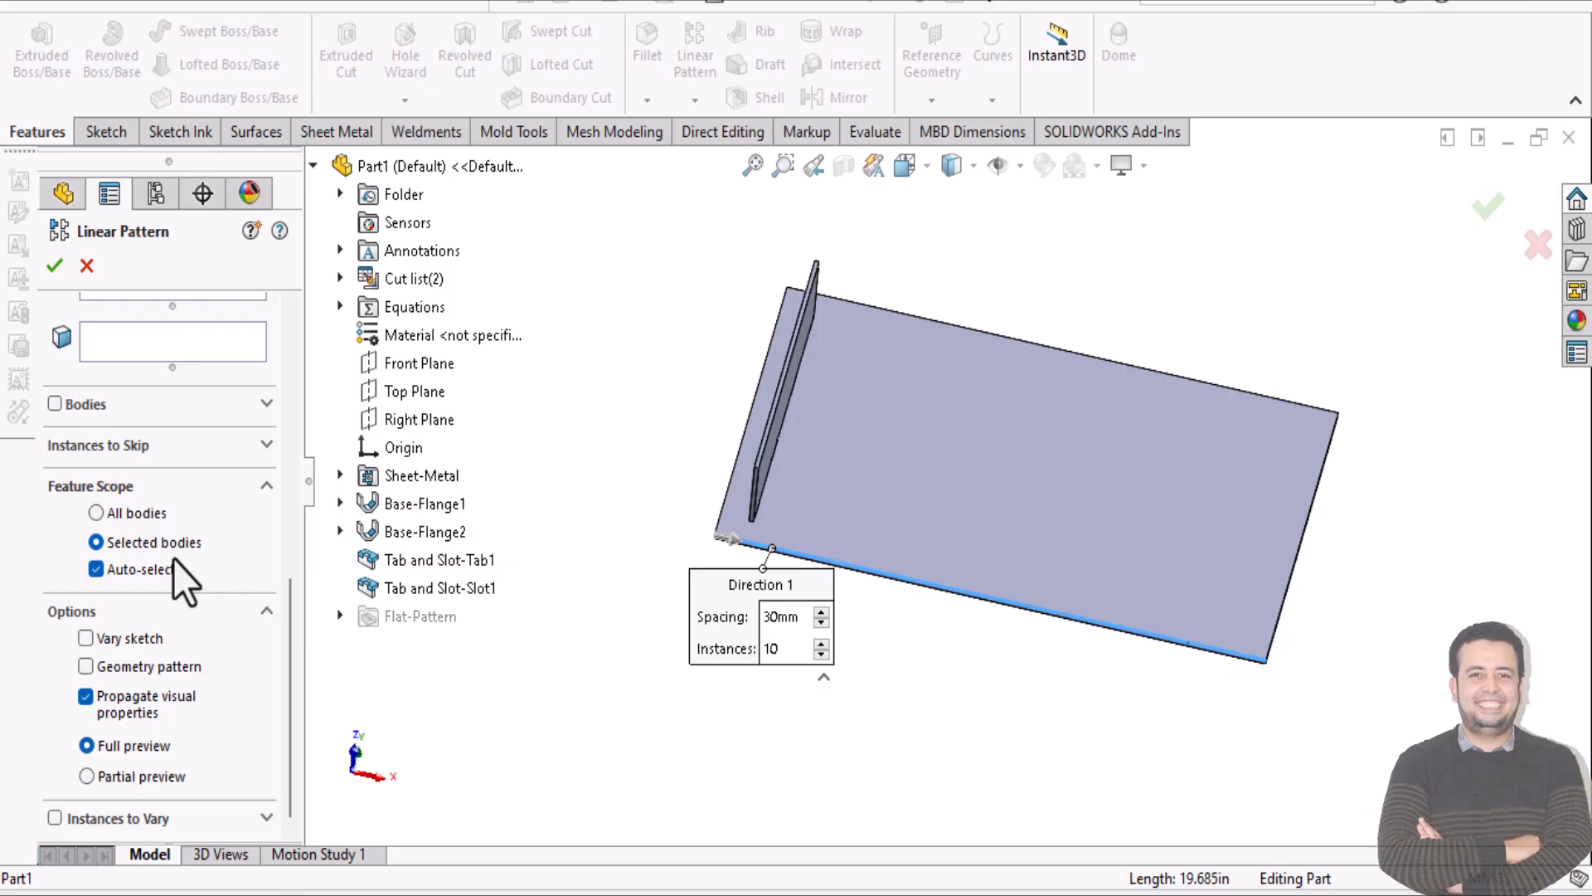
pyautogui.click(86, 667)
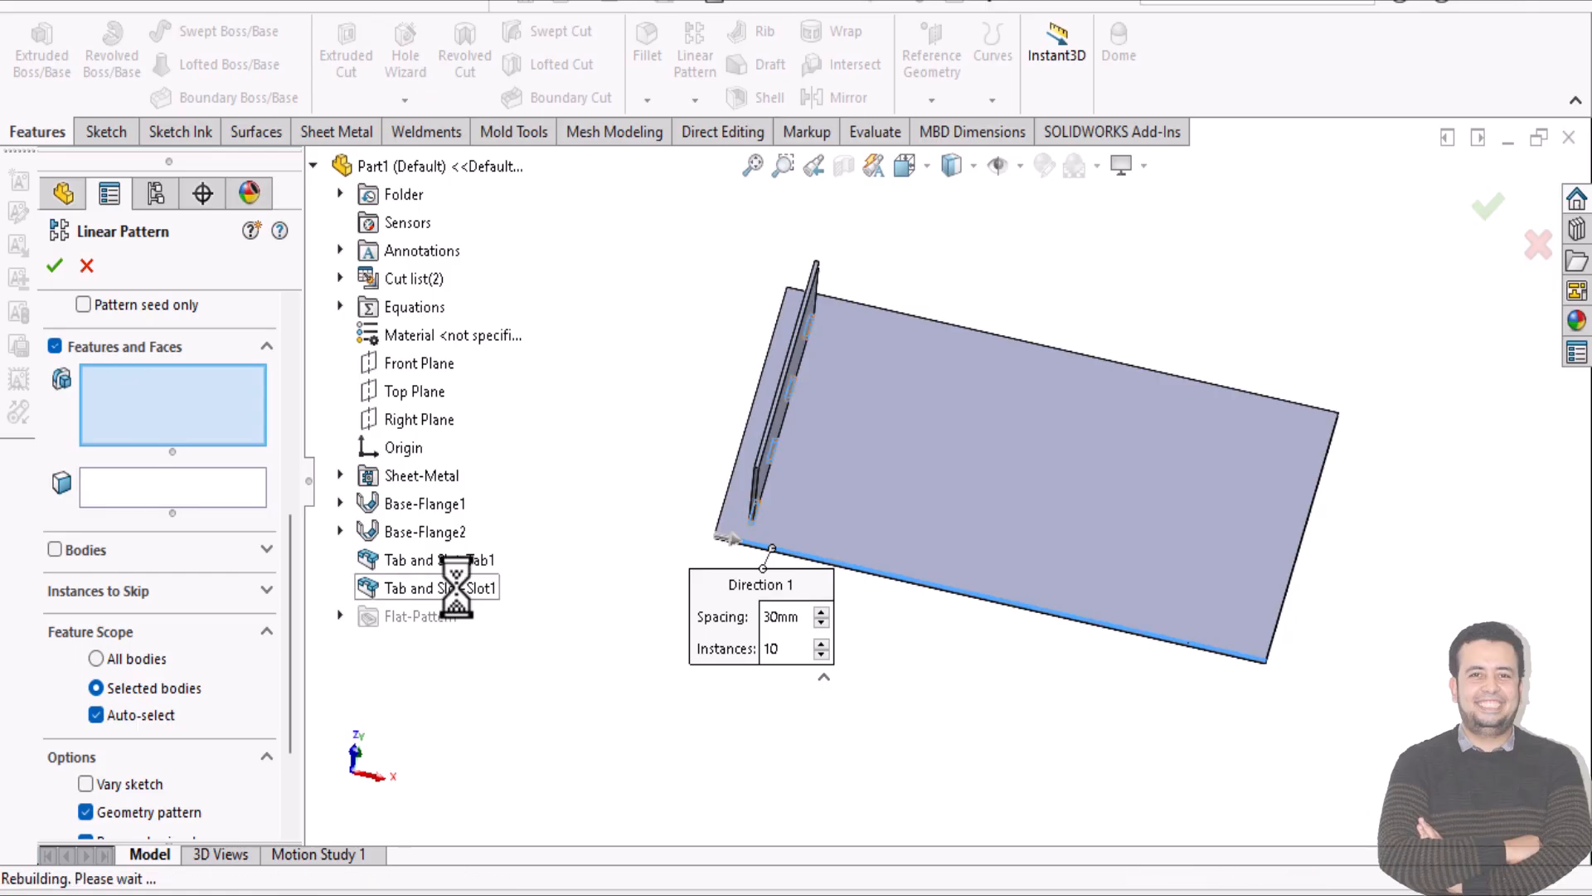
pyautogui.click(446, 587)
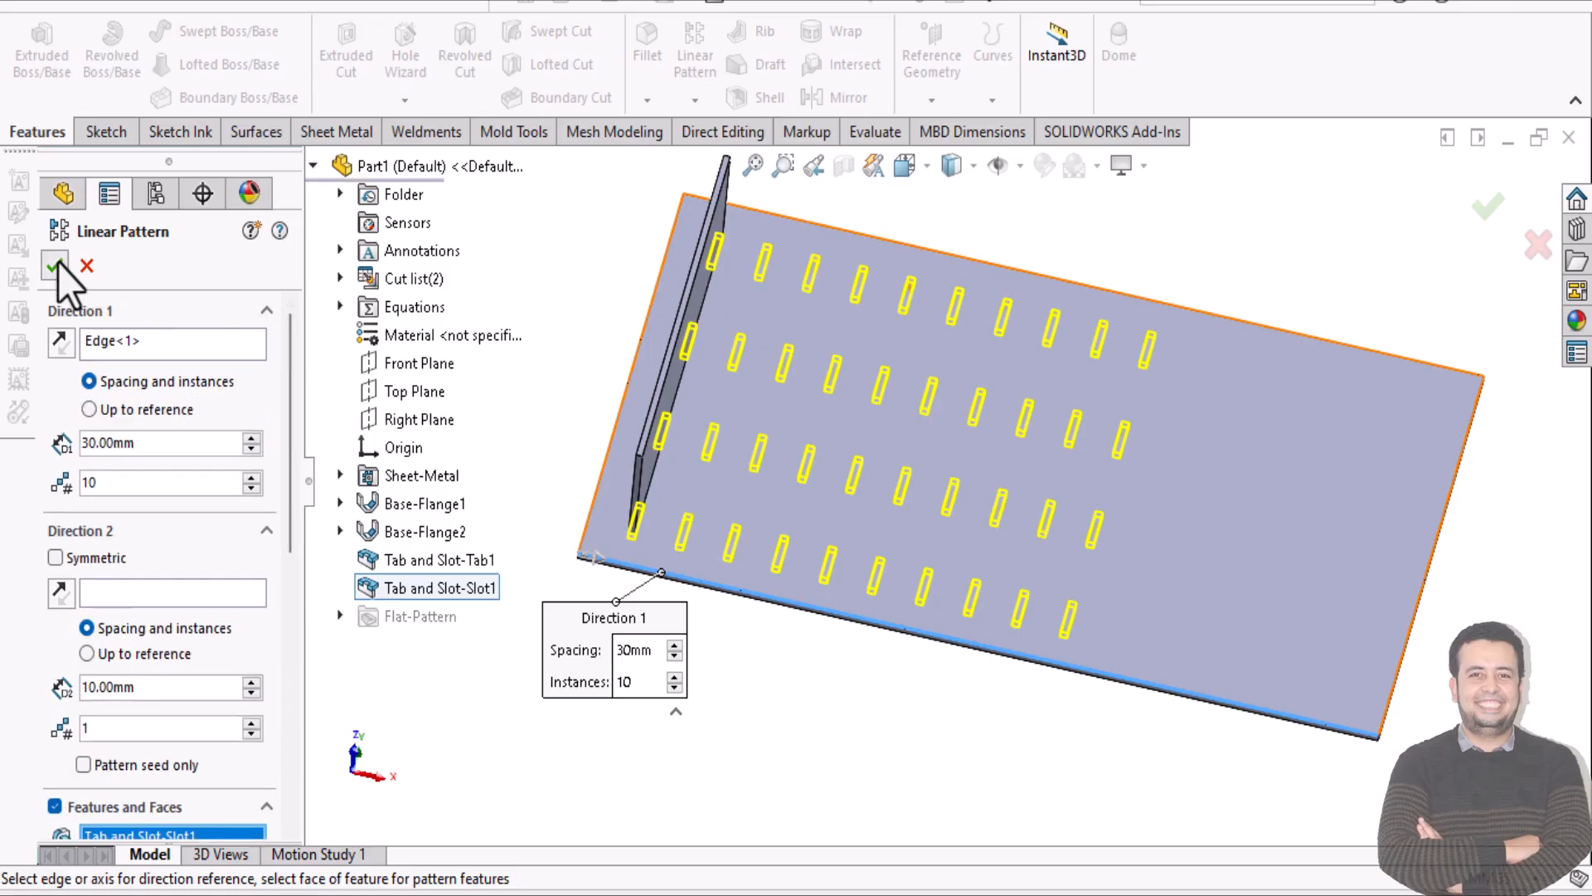
# - Confirm the slot pattern as LPattern3, then isolate Base-Flange2 briefly to check the wall body
pyautogui.click(55, 266)
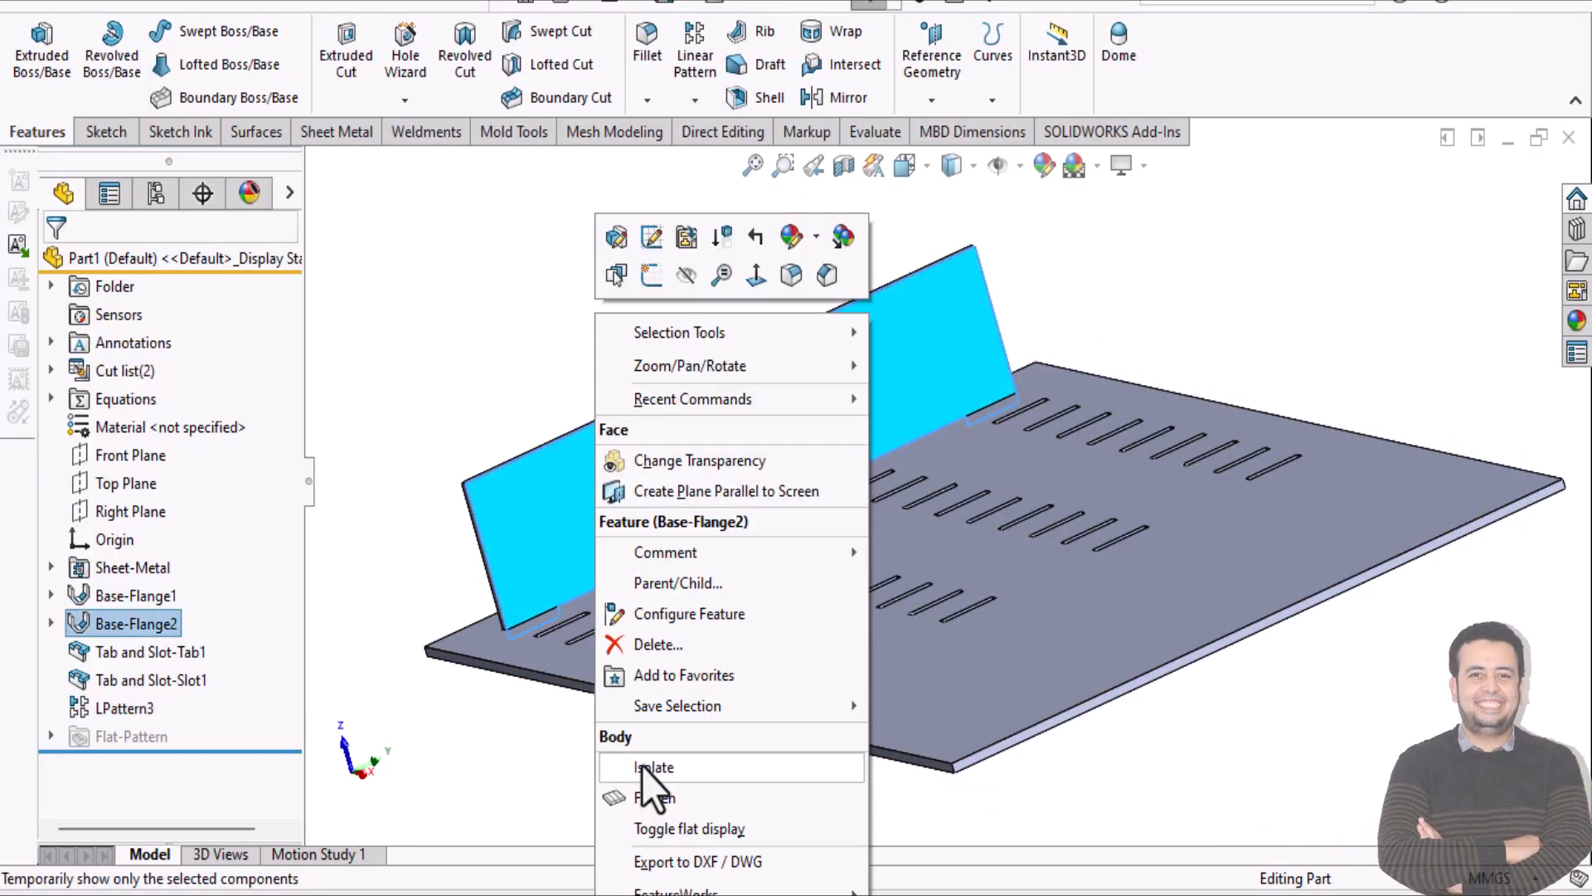
pyautogui.click(654, 766)
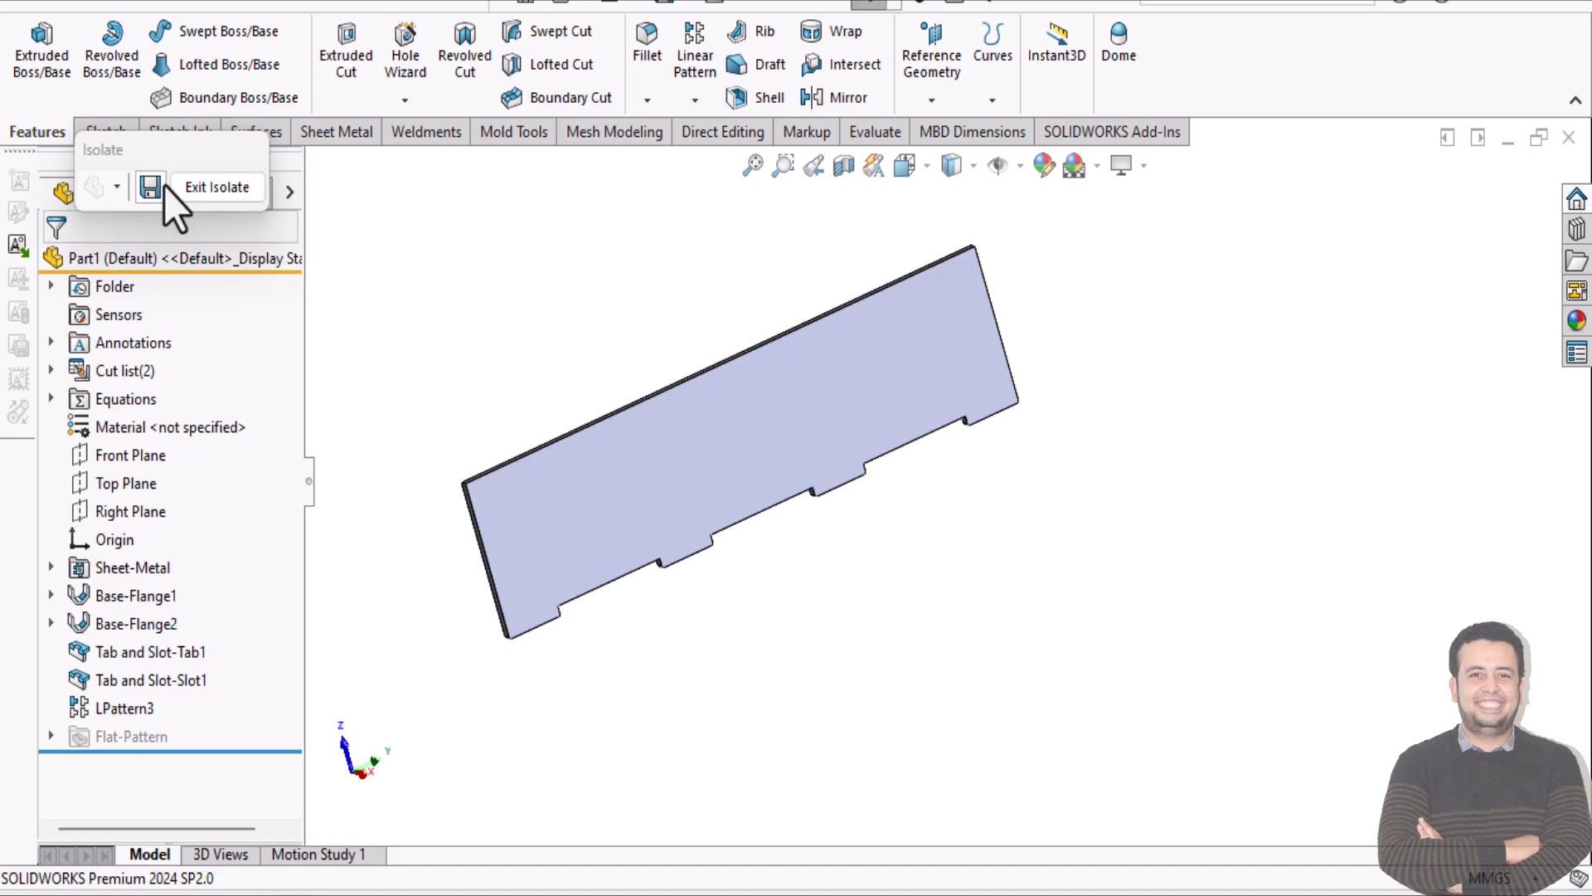
pyautogui.click(216, 188)
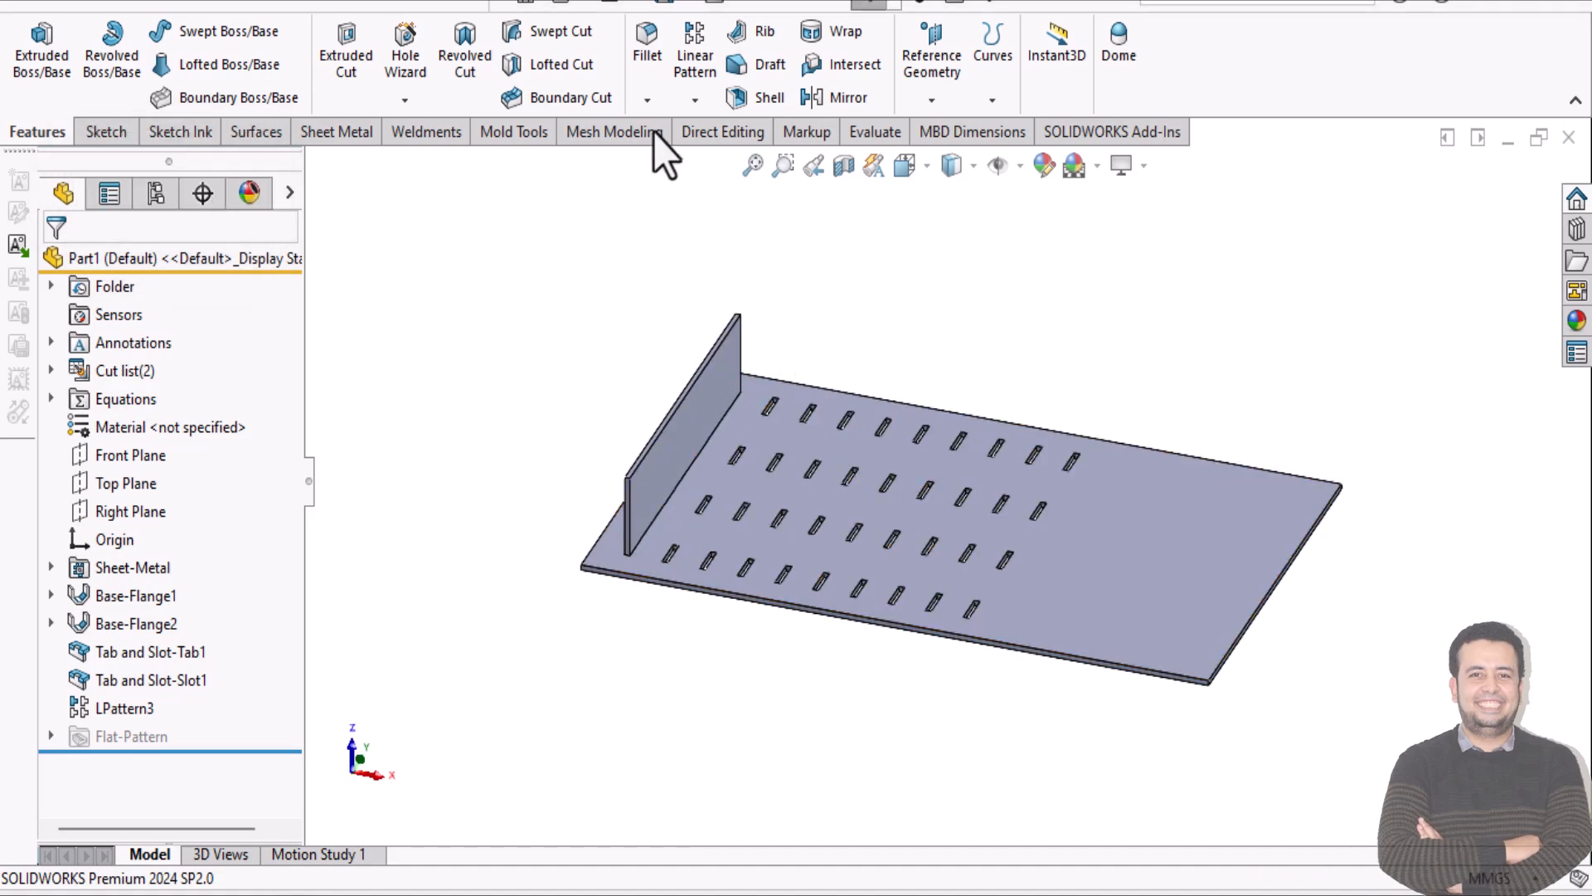
pyautogui.click(696, 46)
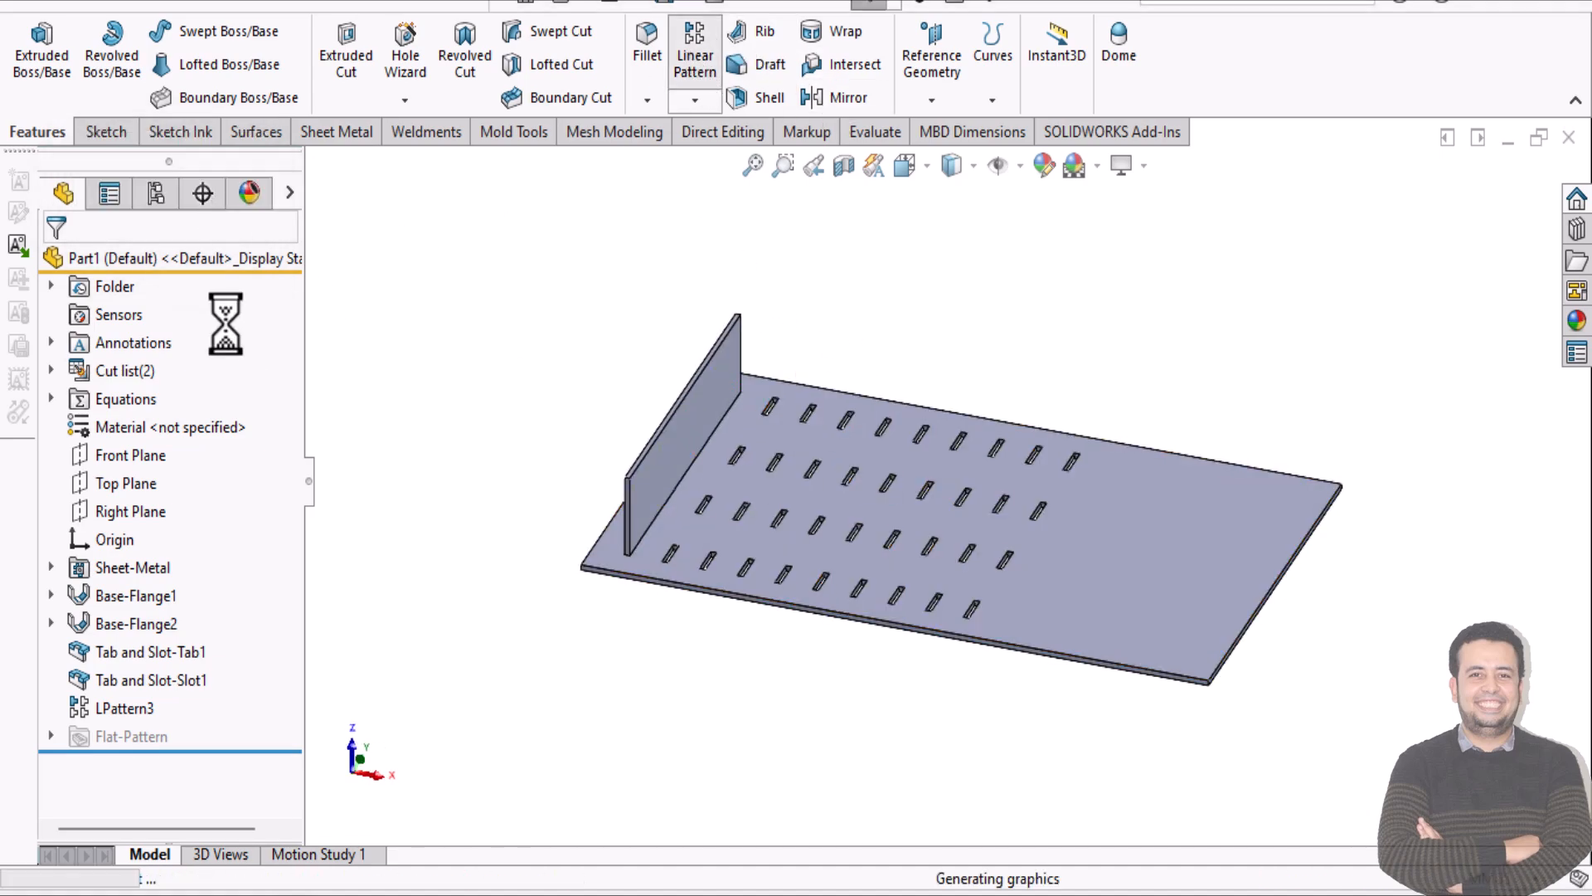
# - Pattern the Tab and Slot-Tab1 body along the plate edge, 30 mm apart, 10 instances
pyautogui.click(695, 43)
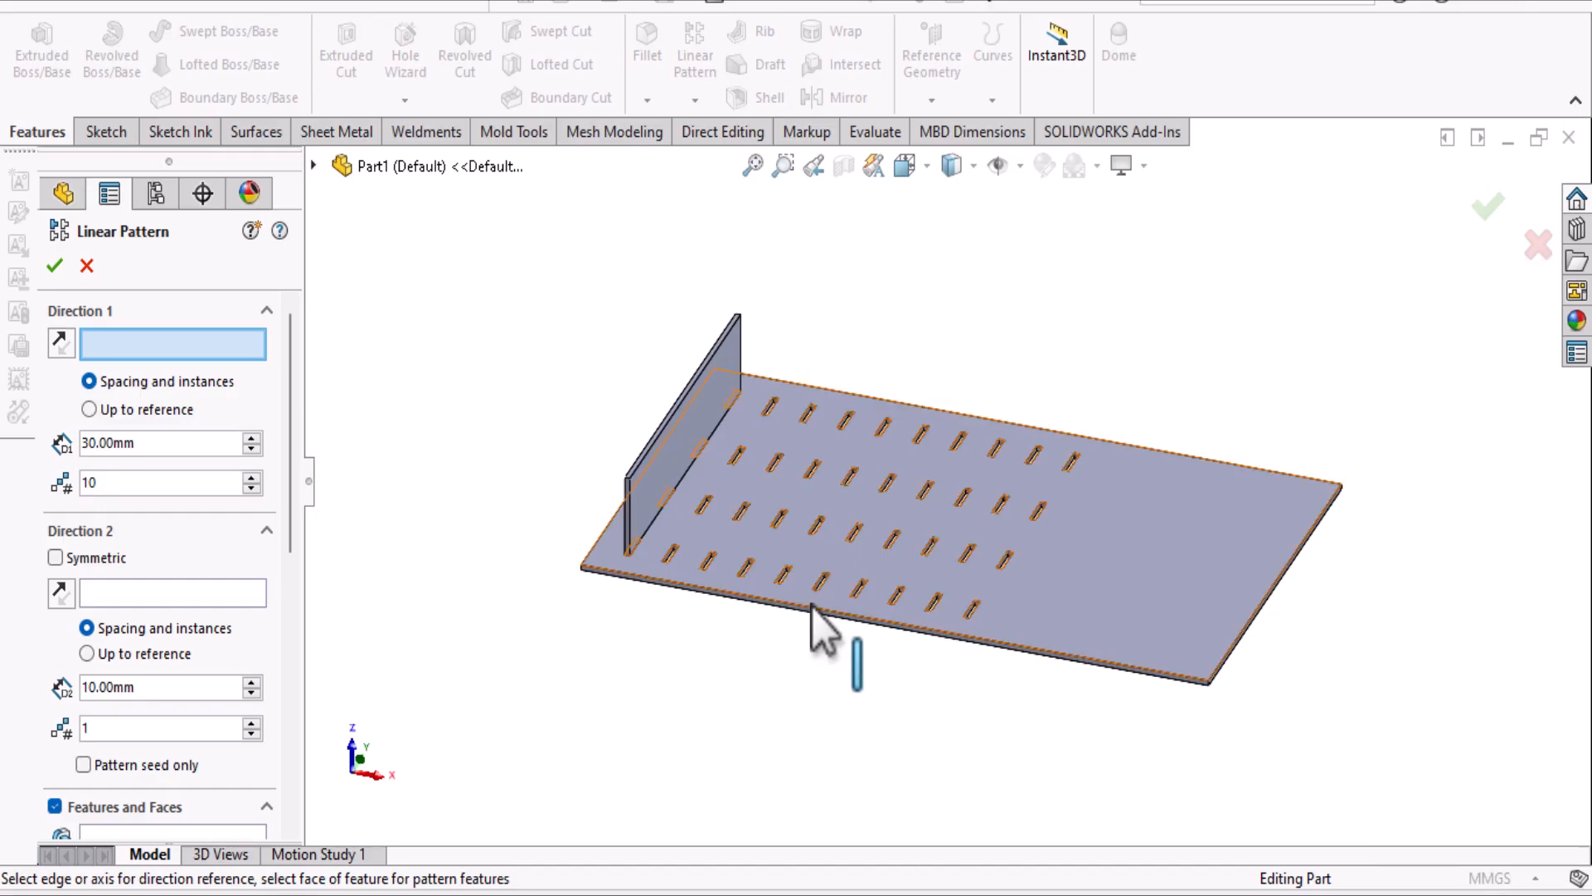
pyautogui.click(808, 607)
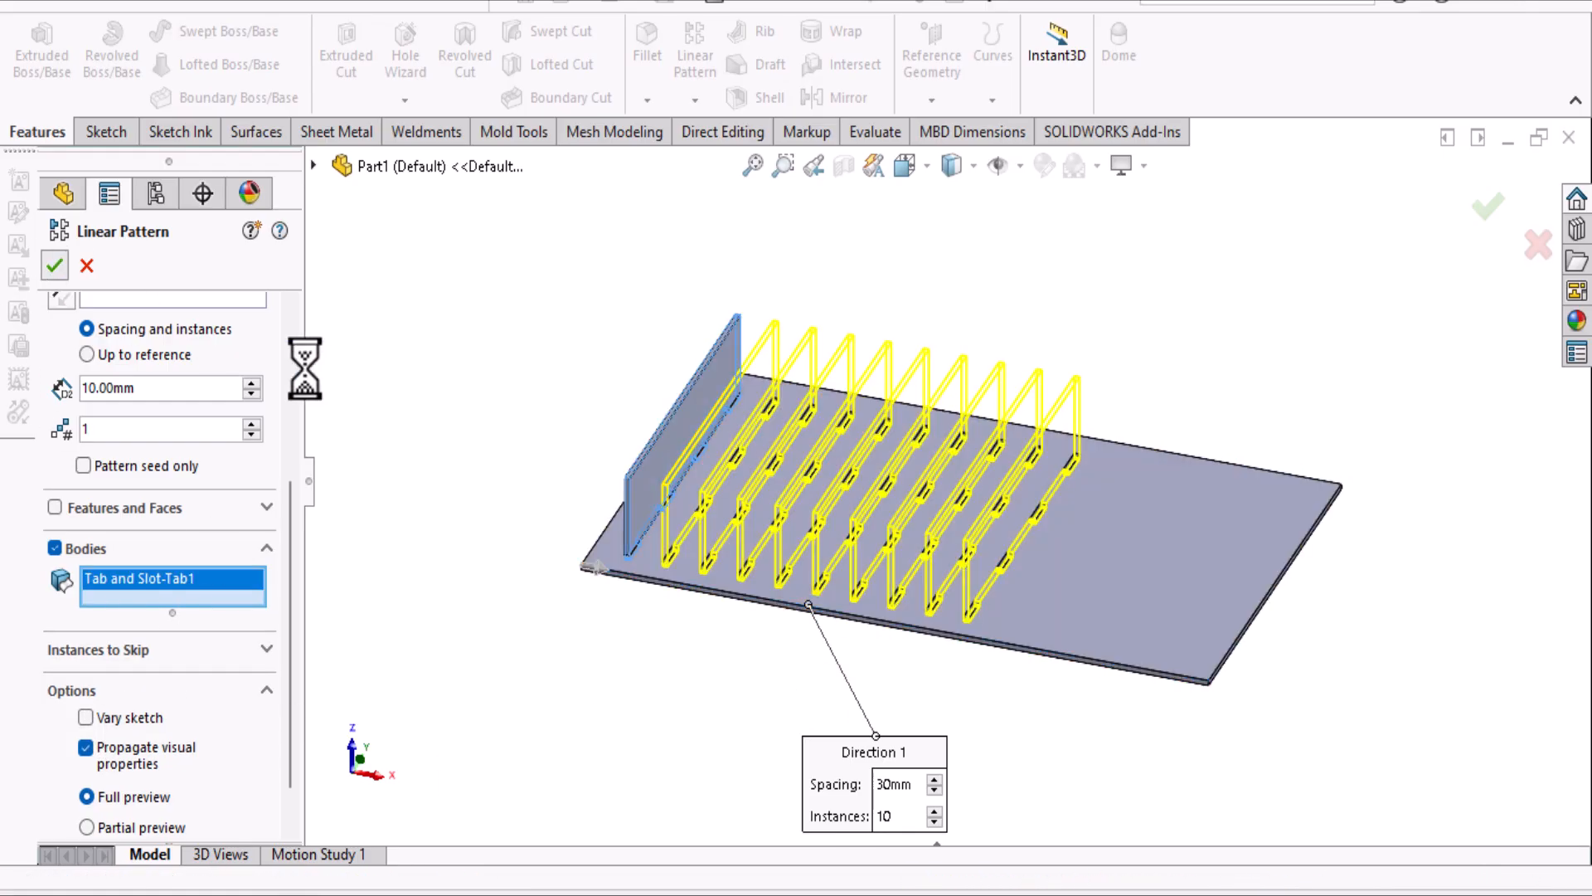
pyautogui.click(55, 265)
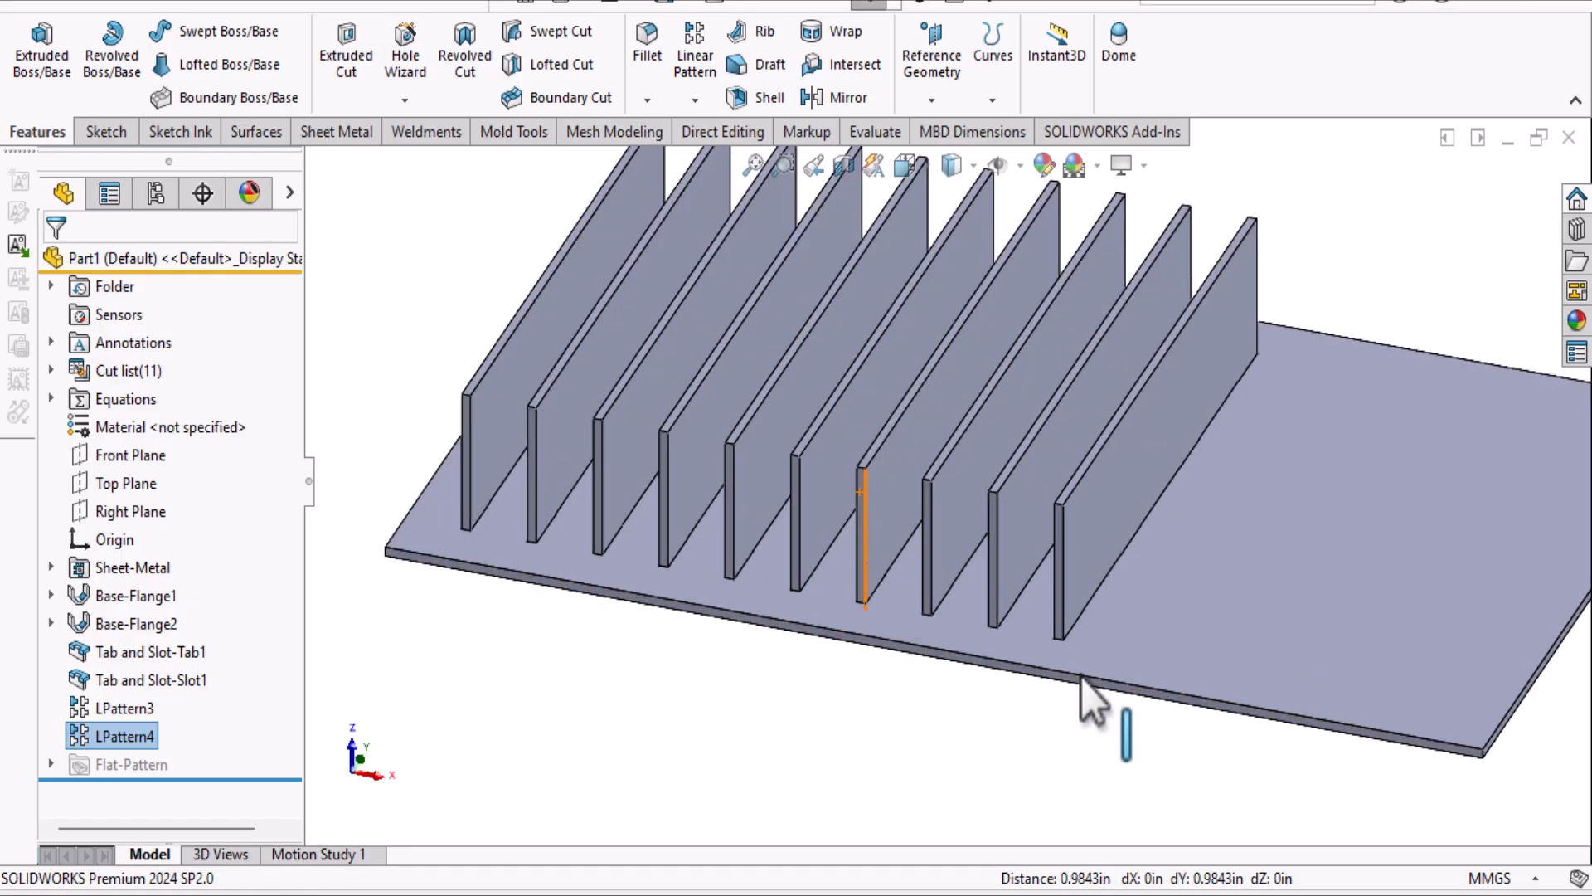